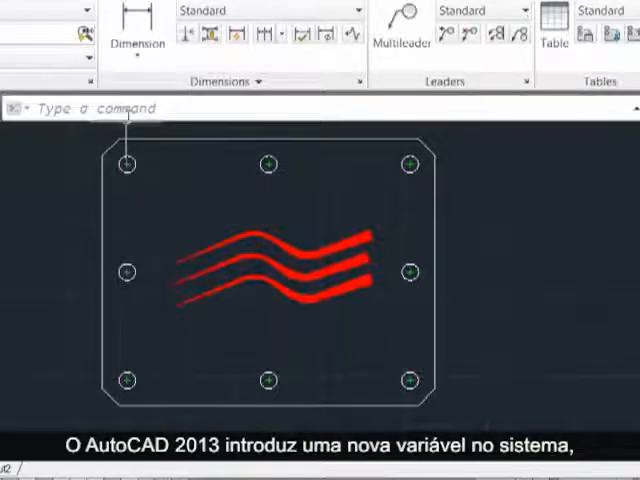
{"action": "type", "text": "PLINEREVERSEWIDTHS Enter new value for PLINEREVERSEWIDTHS <0>:"}
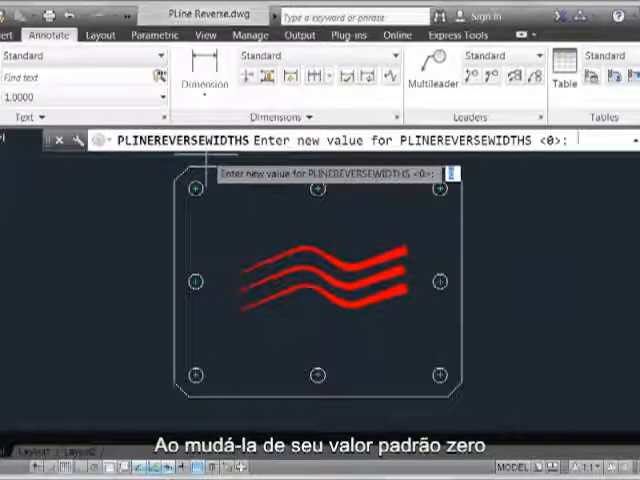
{"action": "type", "text": "1"}
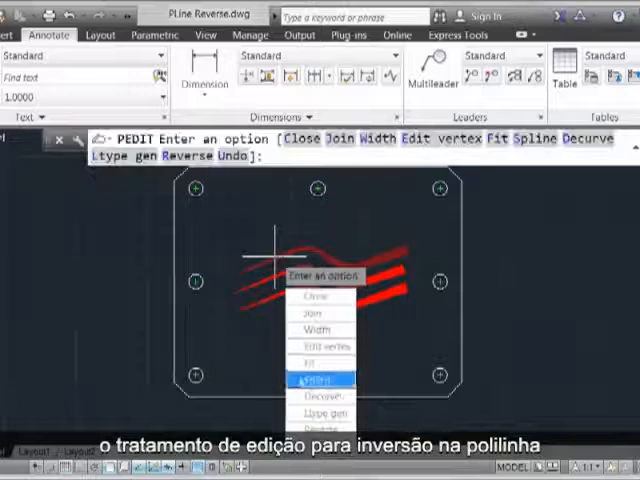
{"action": "type", "text": "R"}
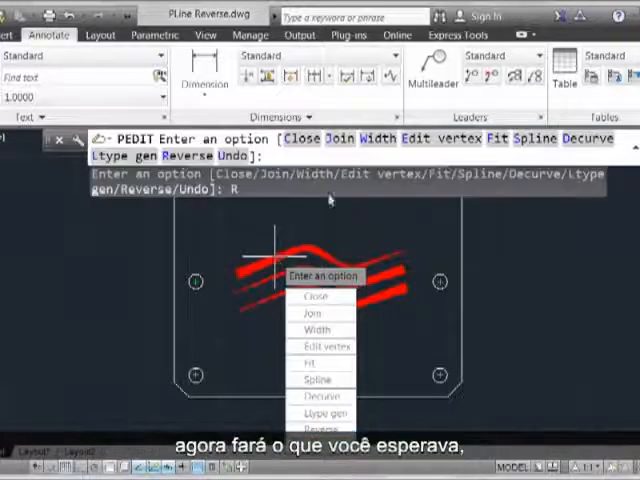